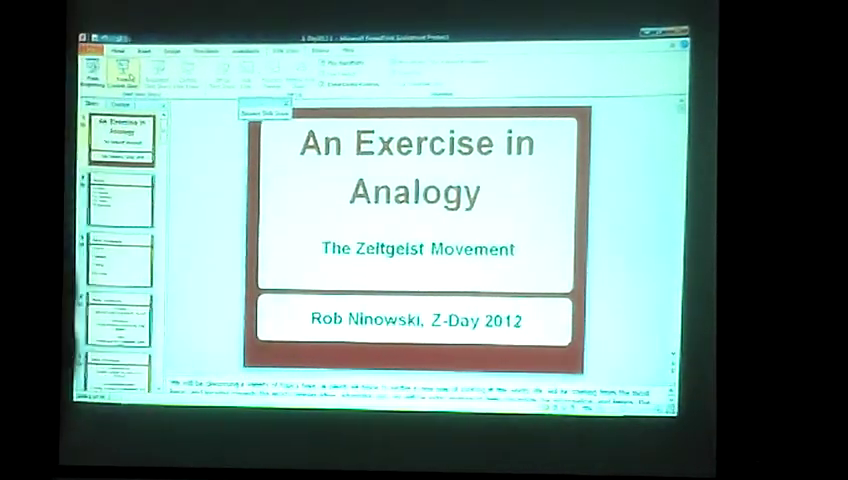
Start the slide show full screen with F5, showing the title then the five-topic Outline slide
{"action": "key", "text": "F5"}
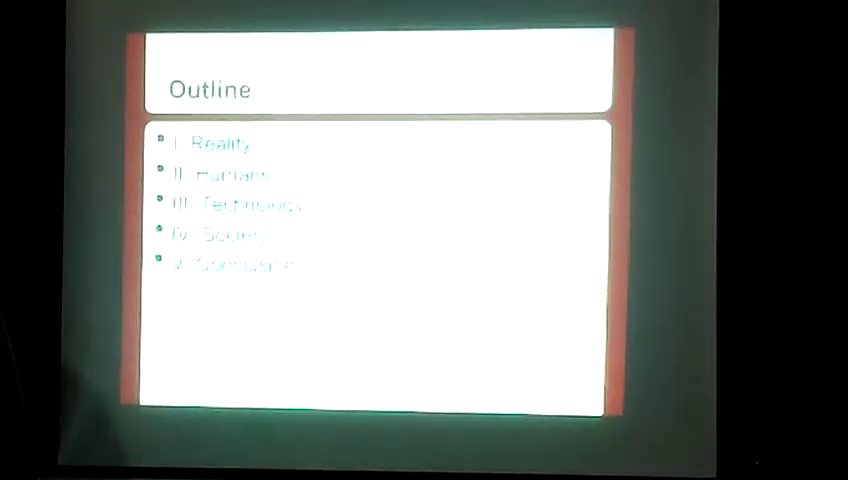